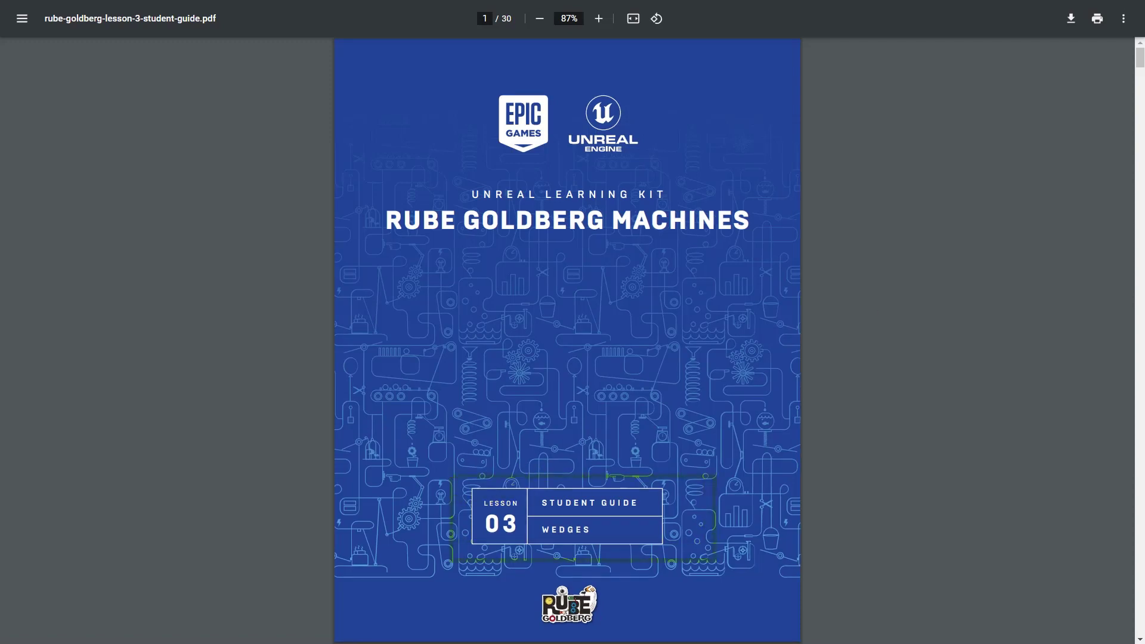
Step: Scroll the lesson 3 student guide PDF to its Contents page, then return to Unreal Editor
{"action": "scroll", "scroll_direction": "down", "scroll_amount": 3}
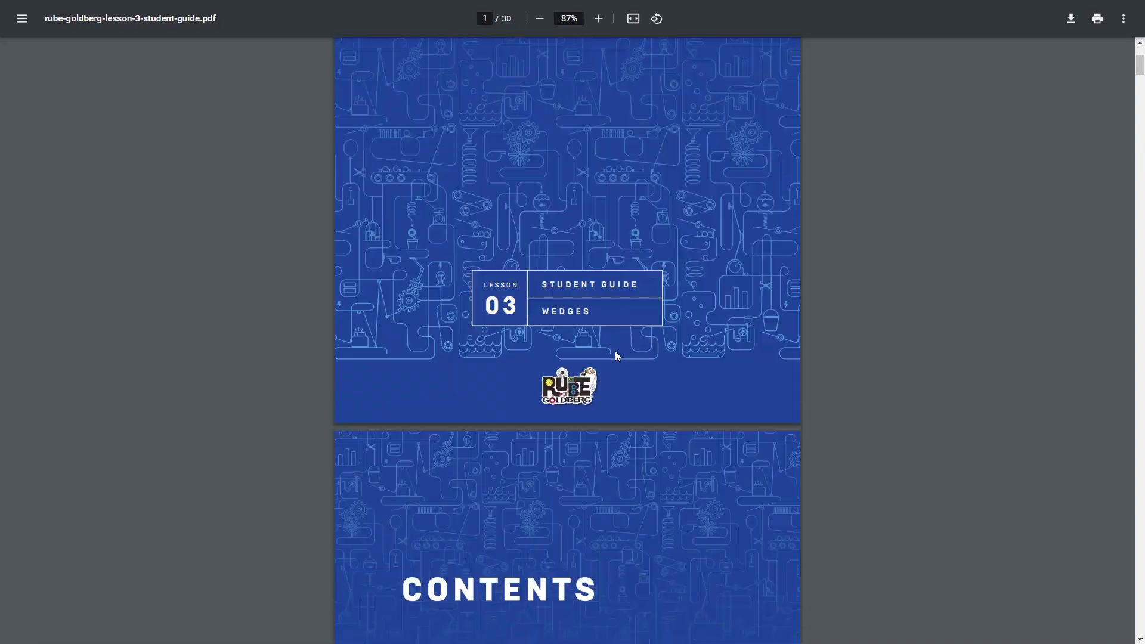
{"action": "scroll", "scroll_direction": "down", "scroll_amount": 3}
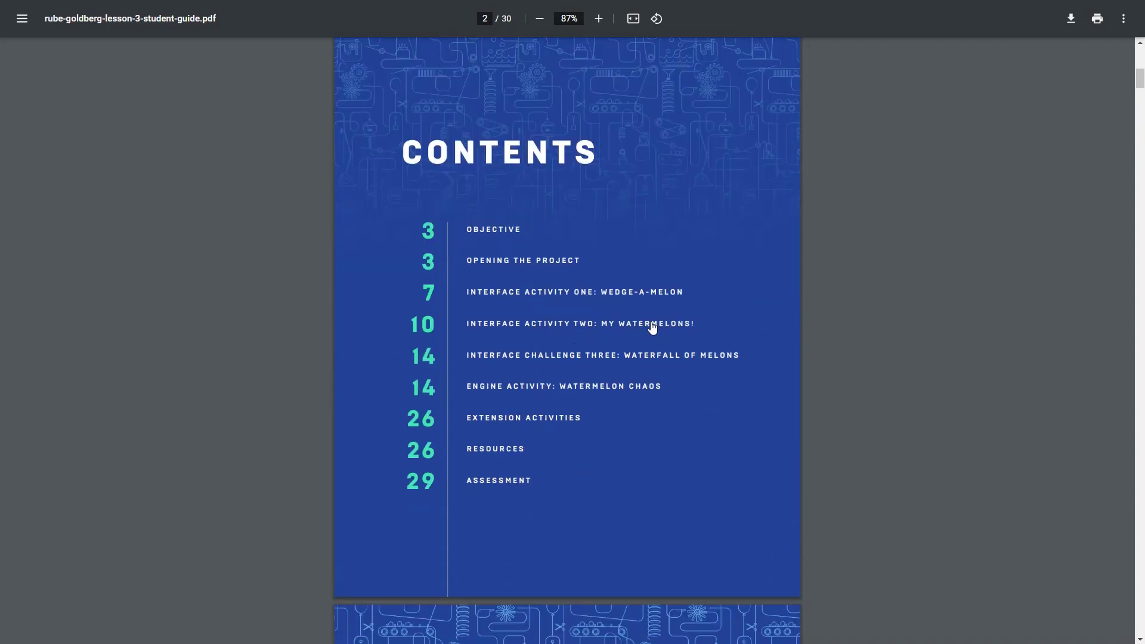
{"action": "mouse_move", "coordinate": [654, 328]}
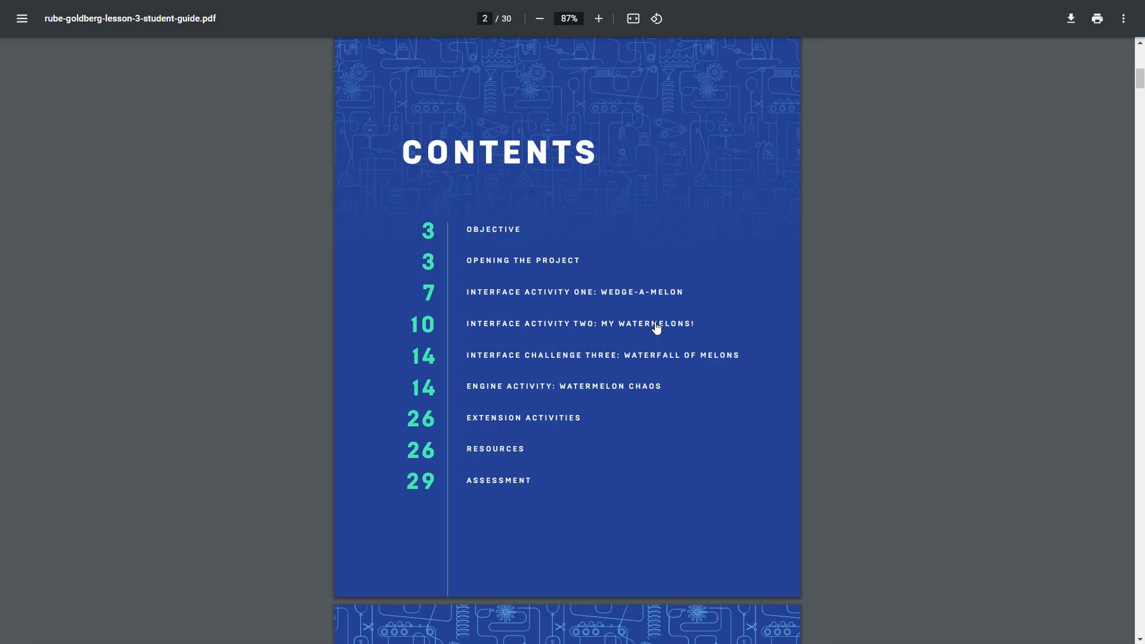
{"action": "key", "text": "alt+tab"}
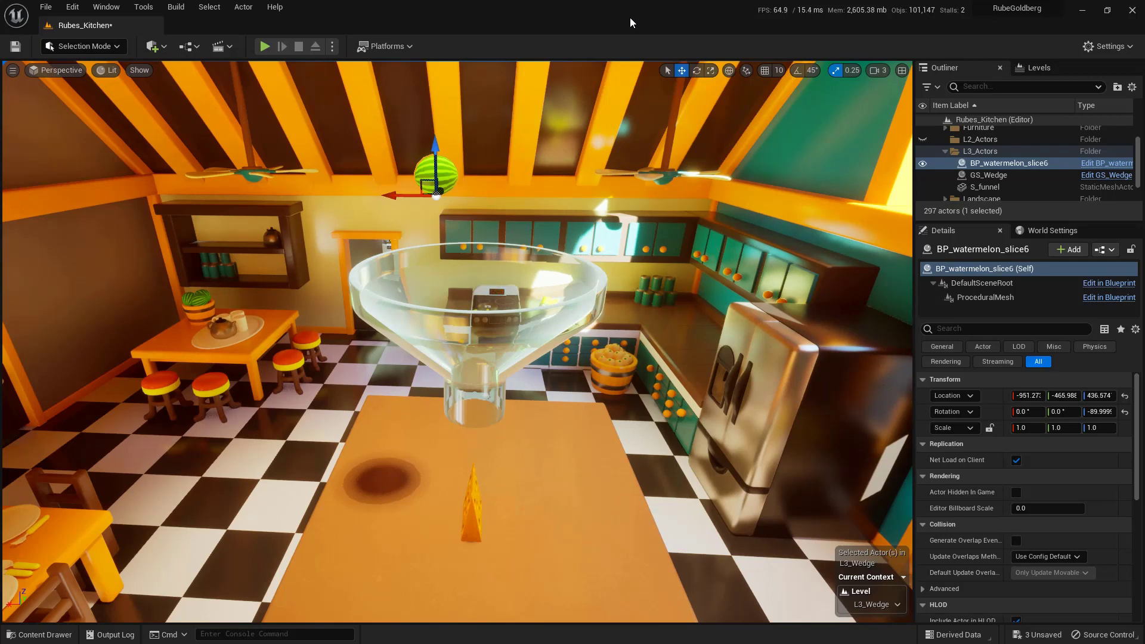
{"action": "mouse_move", "coordinate": [618, 50]}
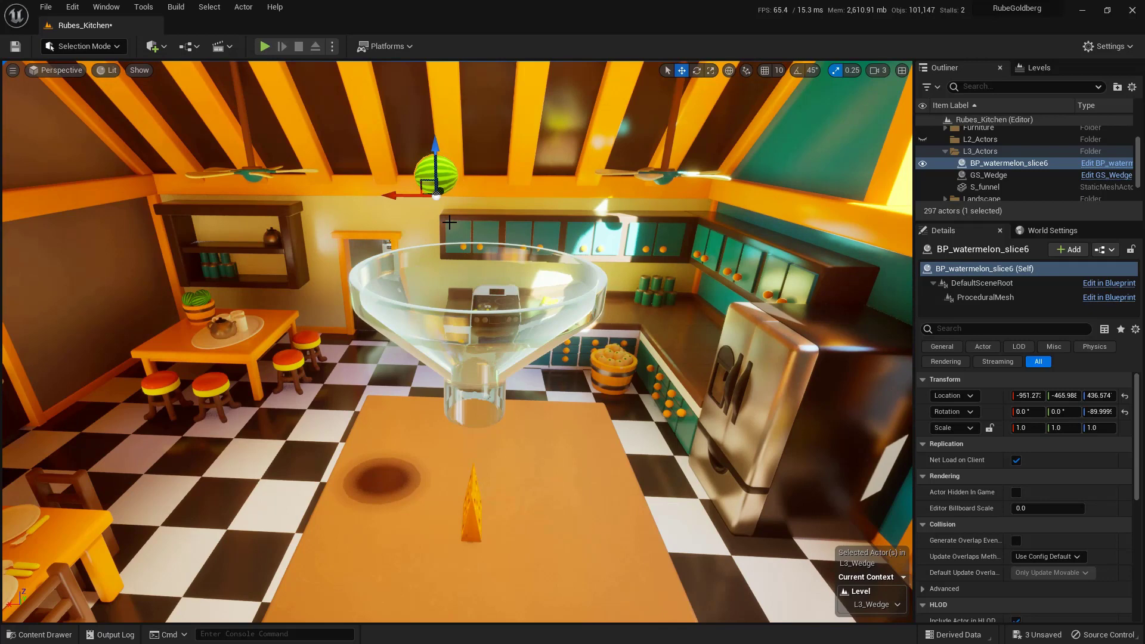
{"action": "mouse_move", "coordinate": [395, 196]}
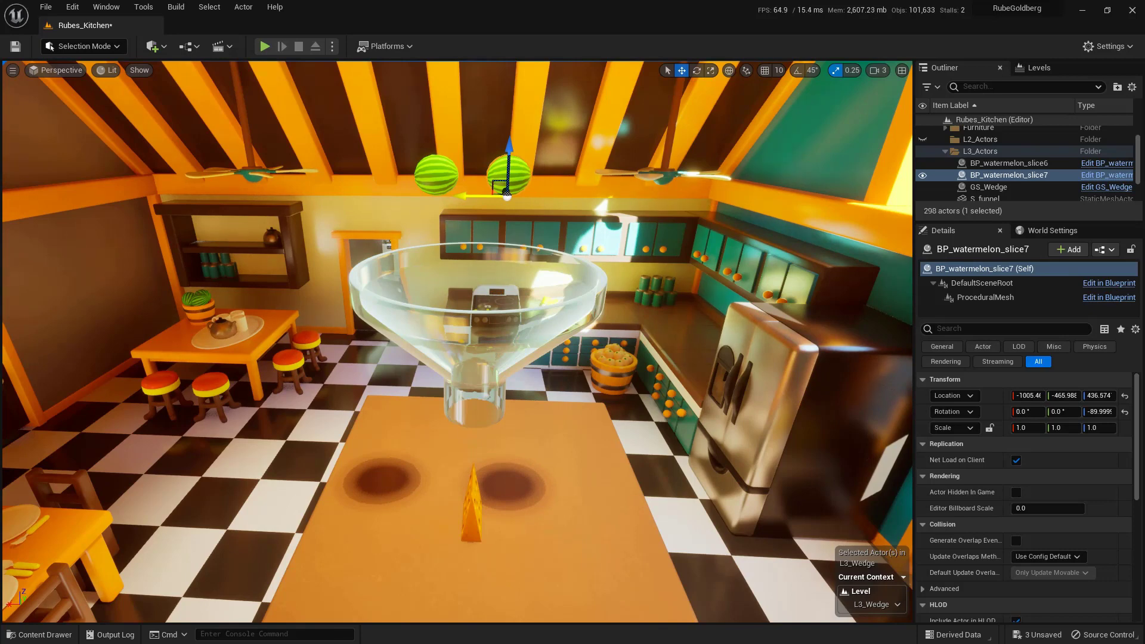
{"action": "mouse_move", "coordinate": [510, 144]}
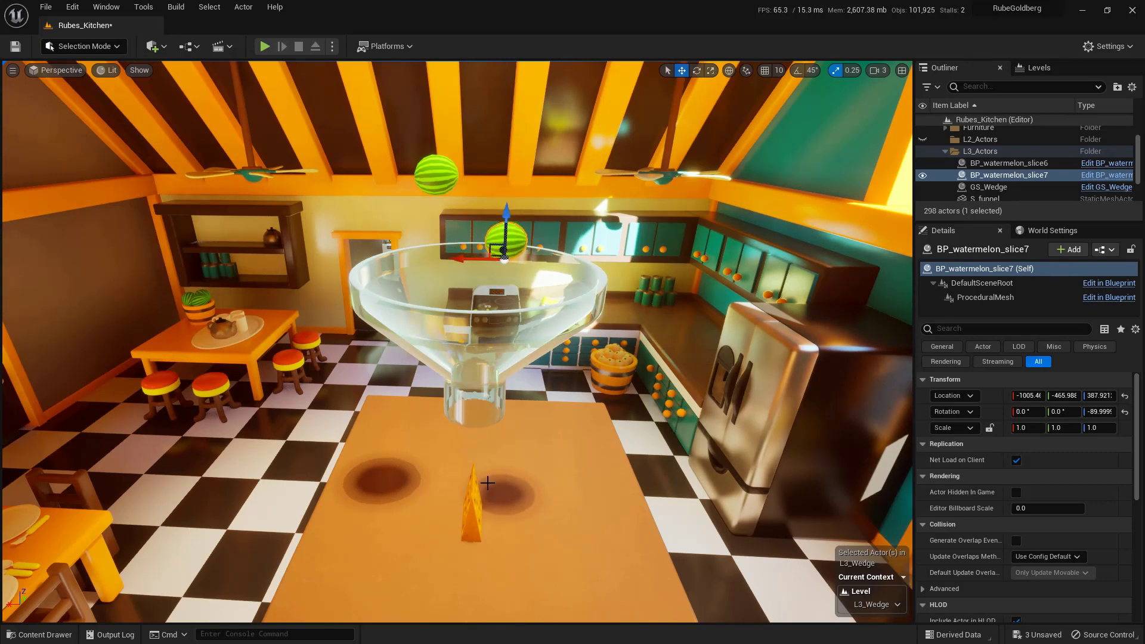
{"action": "left_click", "coordinate": [263, 46]}
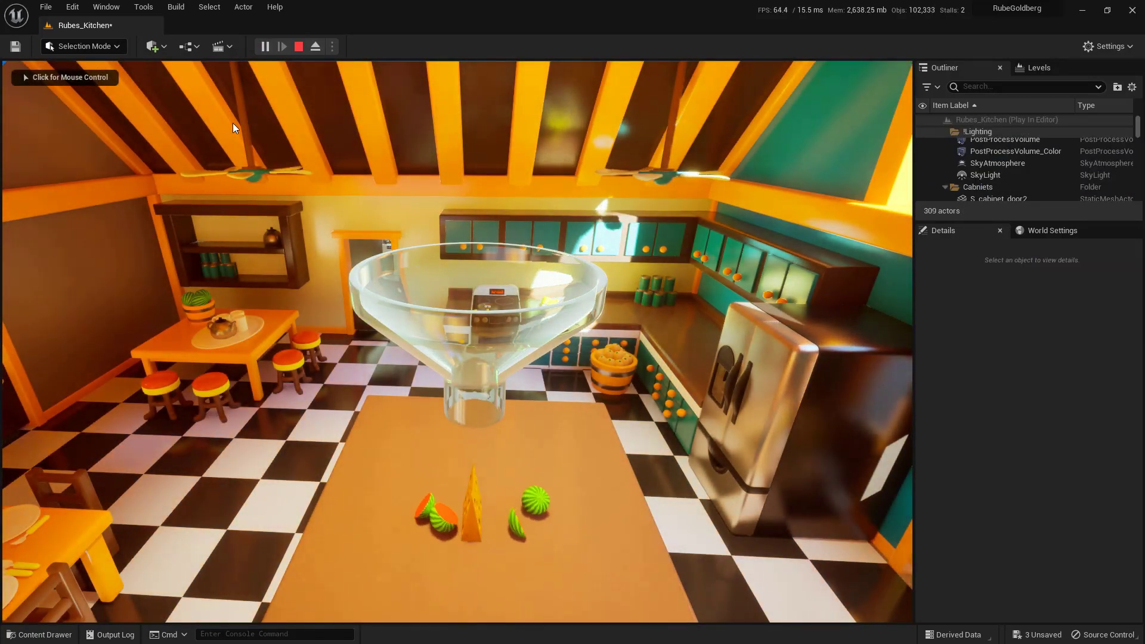
{"action": "left_click", "coordinate": [298, 45]}
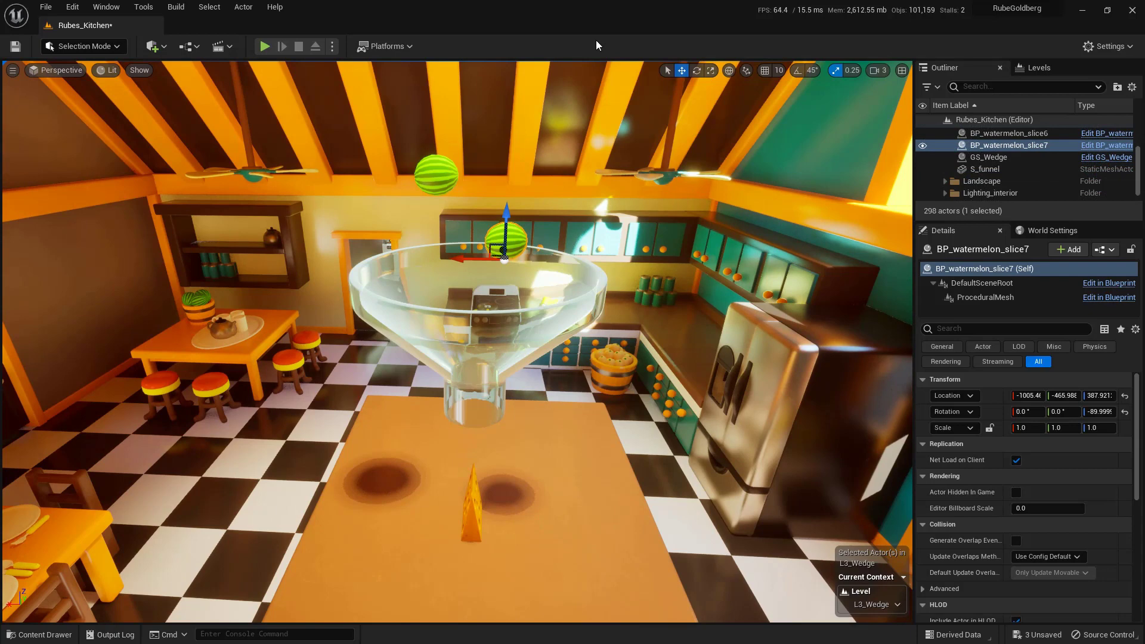
{"action": "mouse_move", "coordinate": [598, 252]}
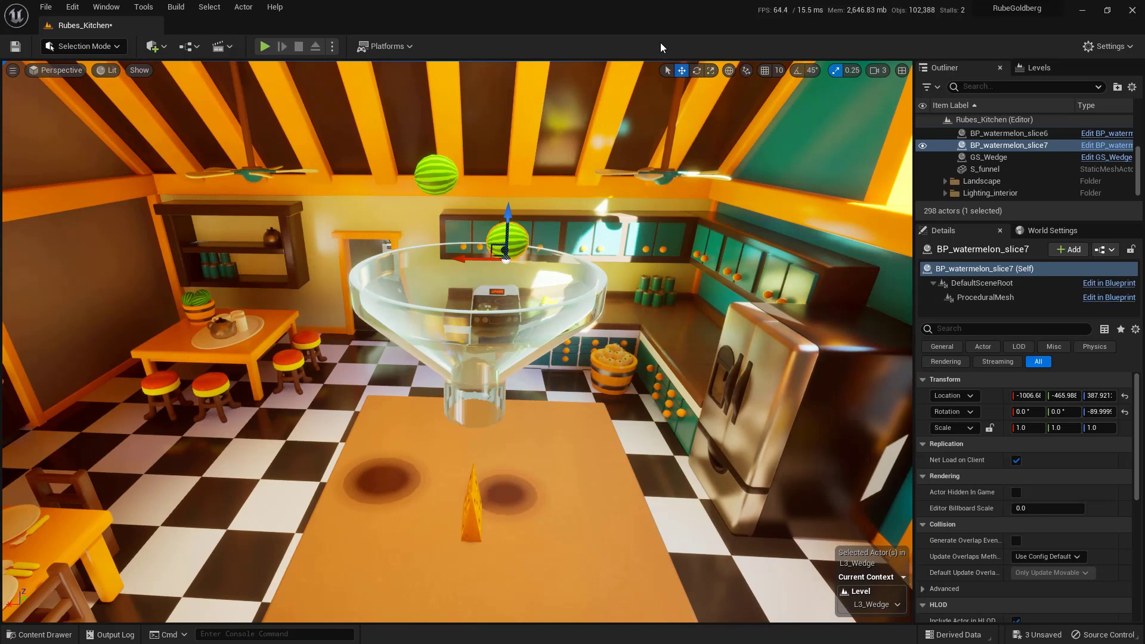
{"action": "mouse_move", "coordinate": [602, 218]}
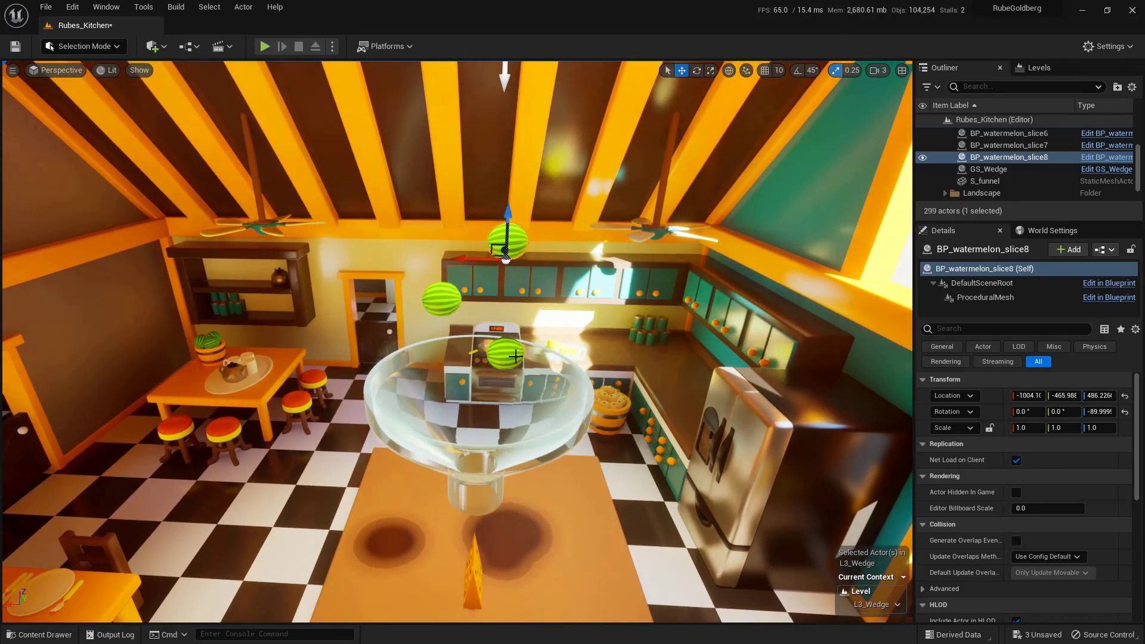
{"action": "mouse_move", "coordinate": [533, 514]}
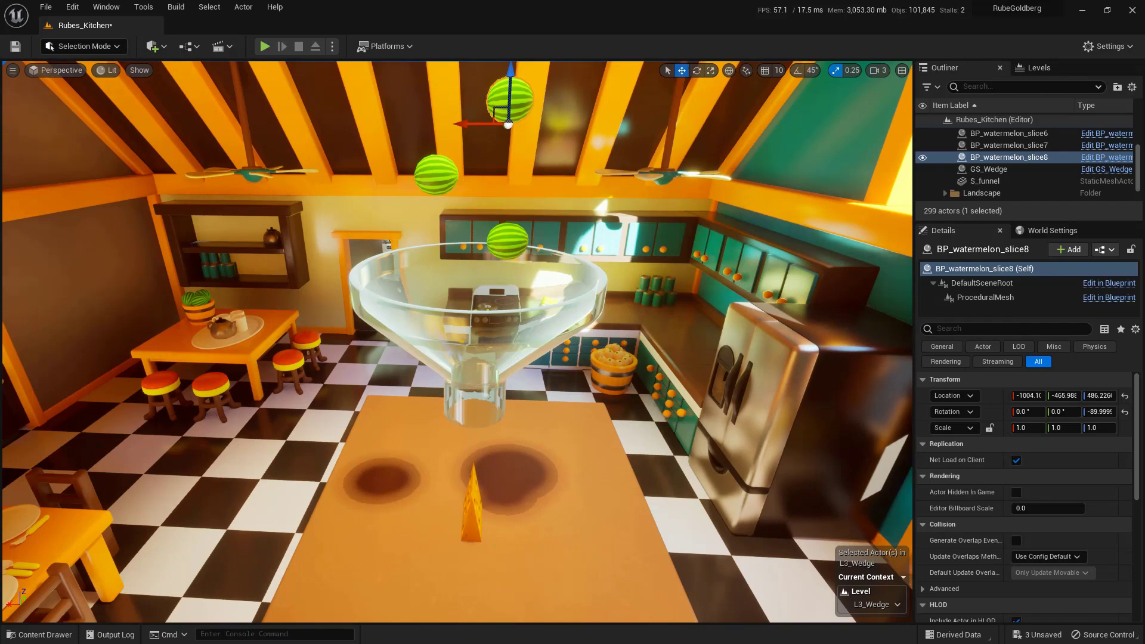
Step: Select the GS_Wedge cheese wedge for a close counter-level view
{"action": "left_click", "coordinate": [986, 169]}
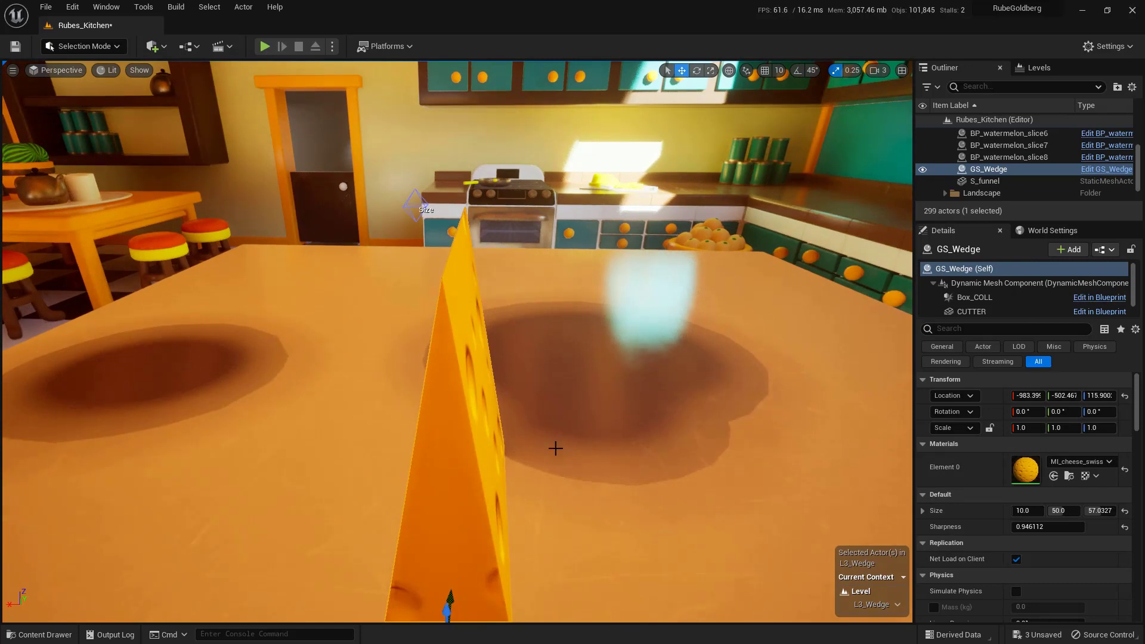
{"action": "mouse_move", "coordinate": [548, 423]}
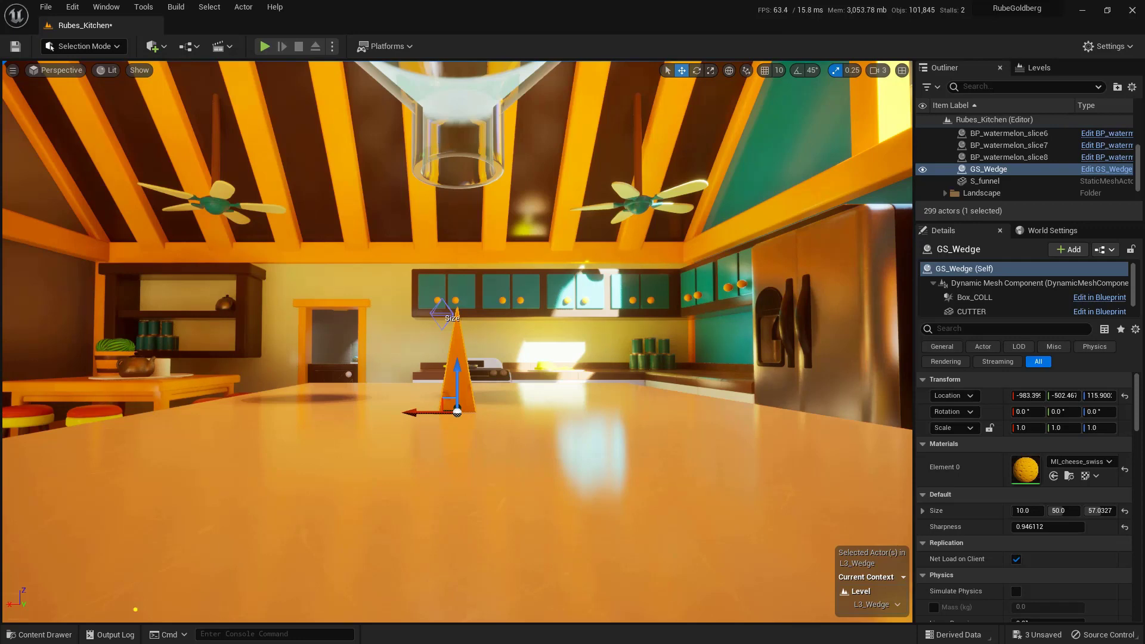
{"action": "mouse_move", "coordinate": [88, 602]}
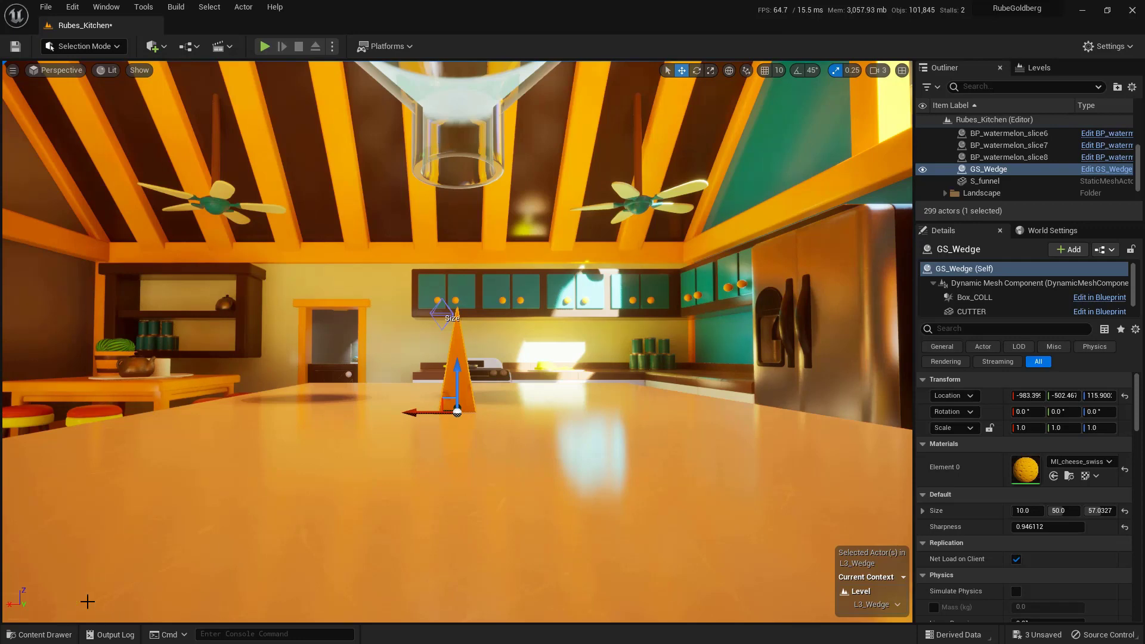
Step: Search StaticMeshes for 'toy' and place S_toybucket beside the cheese wedge
{"action": "left_click", "coordinate": [39, 634]}
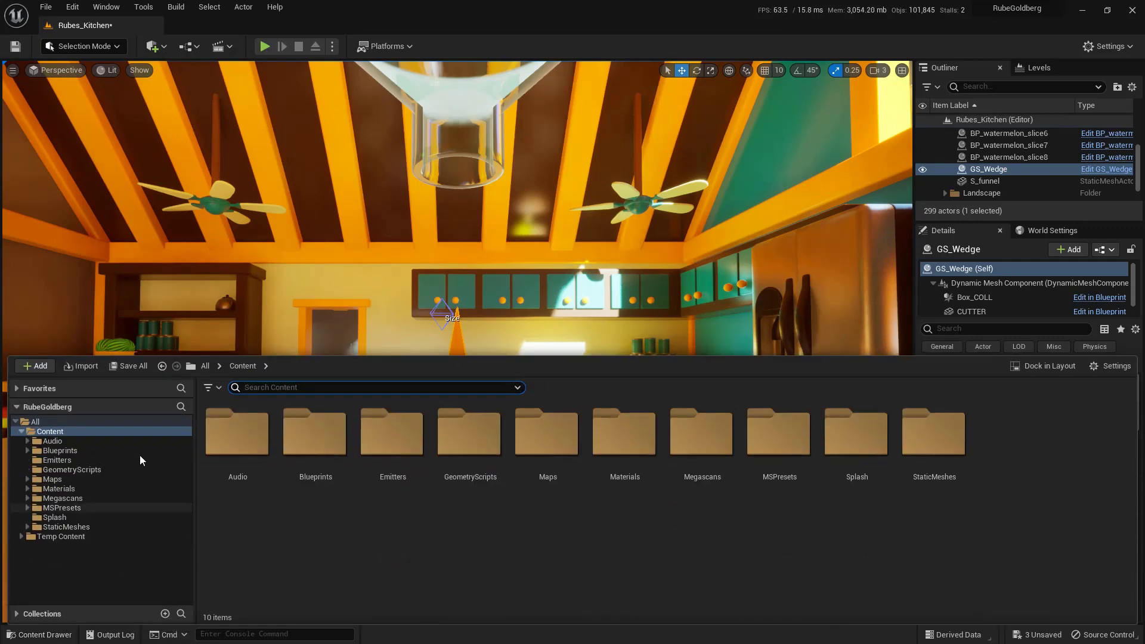
{"action": "left_click", "coordinate": [49, 430]}
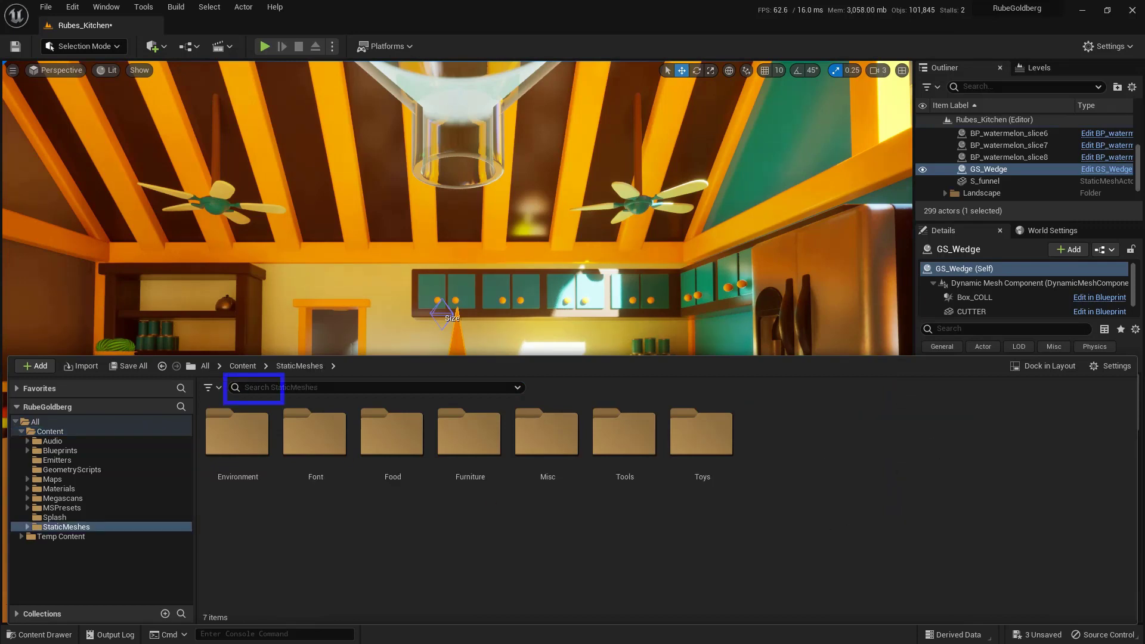
{"action": "left_click", "coordinate": [372, 388]}
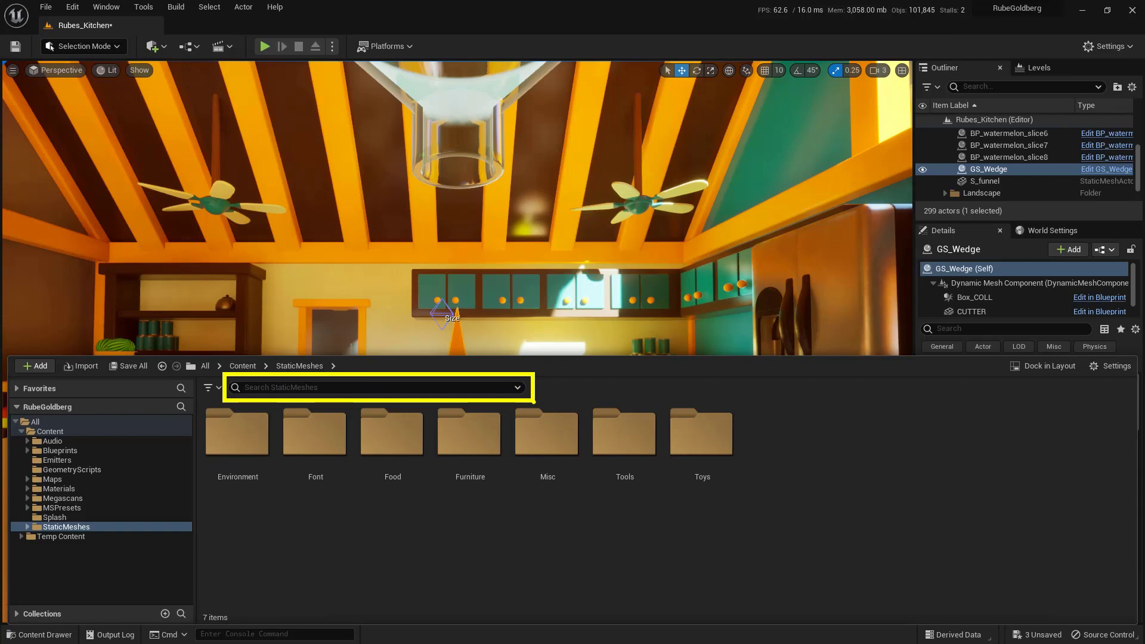
{"action": "left_click", "coordinate": [376, 387]}
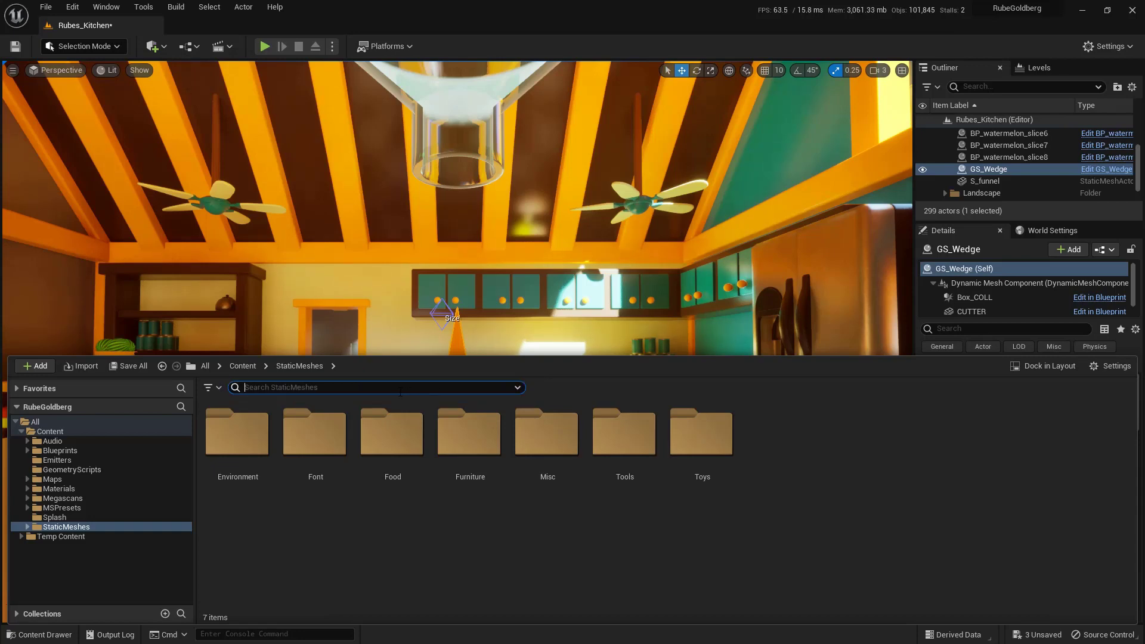
{"action": "type", "text": "toy"}
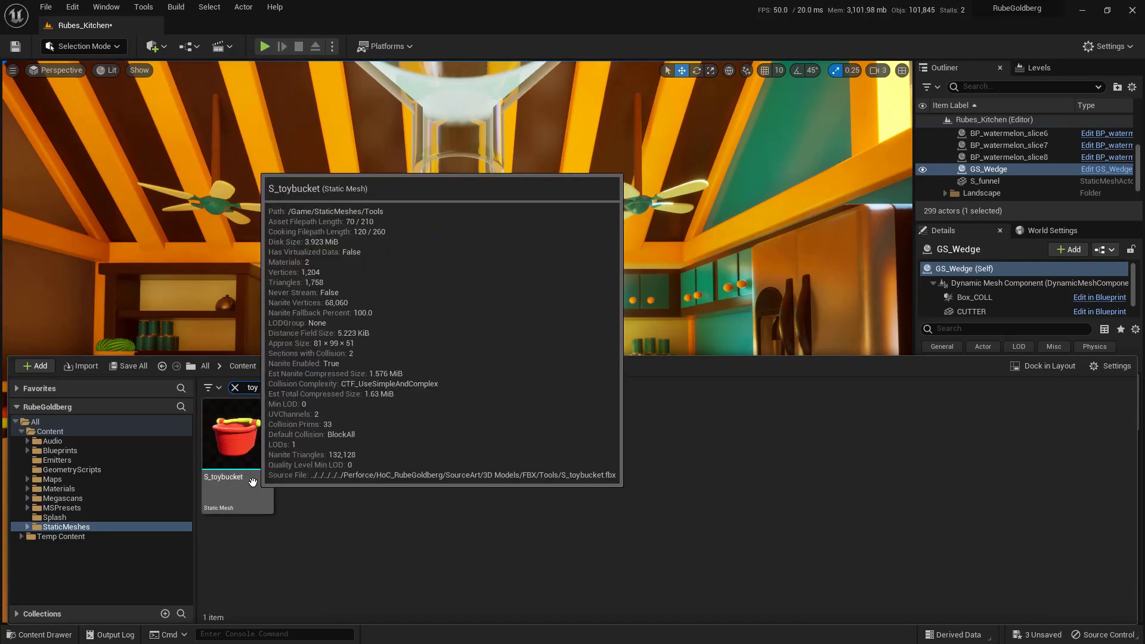
{"action": "left_click", "coordinate": [237, 433]}
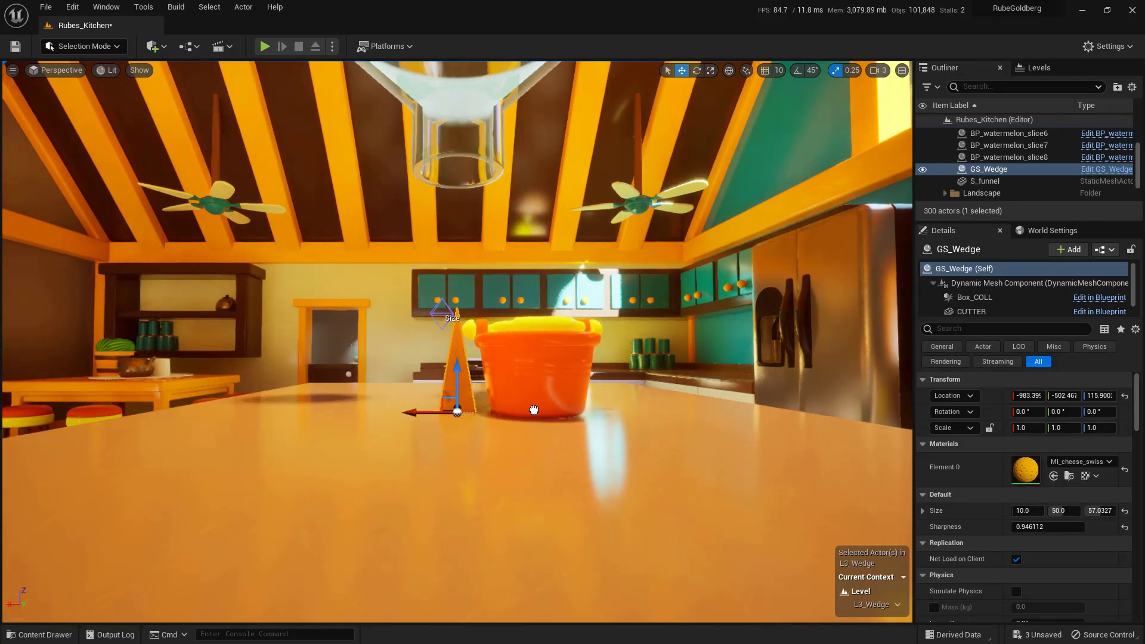
Step: Duplicate the toy bucket to the wedge's other side, then select GS_Wedge to raise it
{"action": "left_click", "coordinate": [529, 380]}
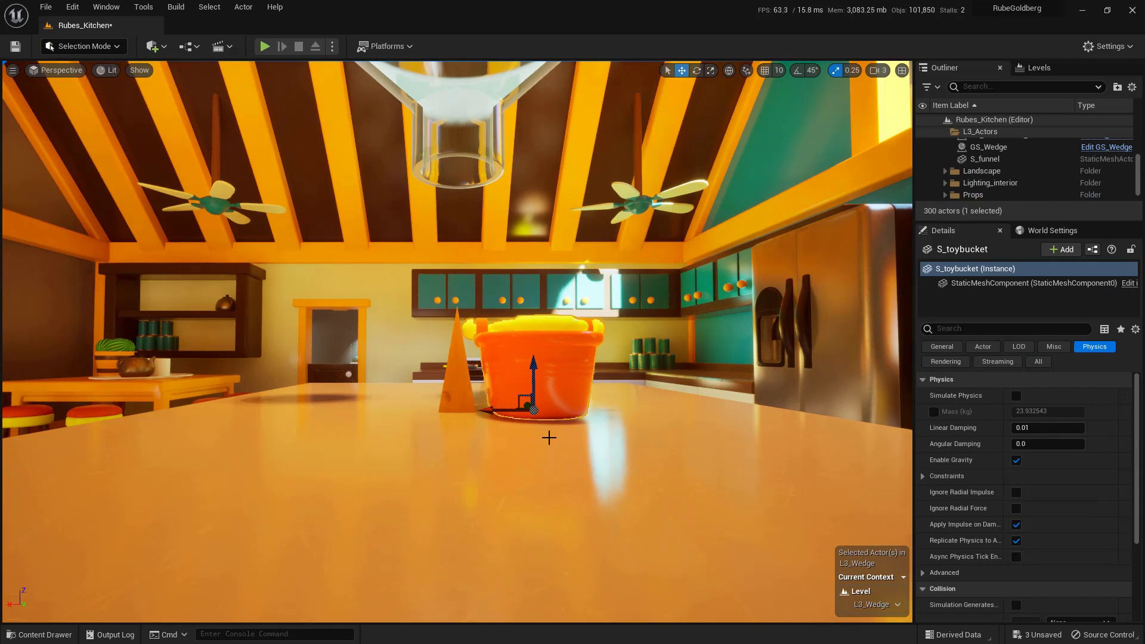
{"action": "mouse_move", "coordinate": [509, 446]}
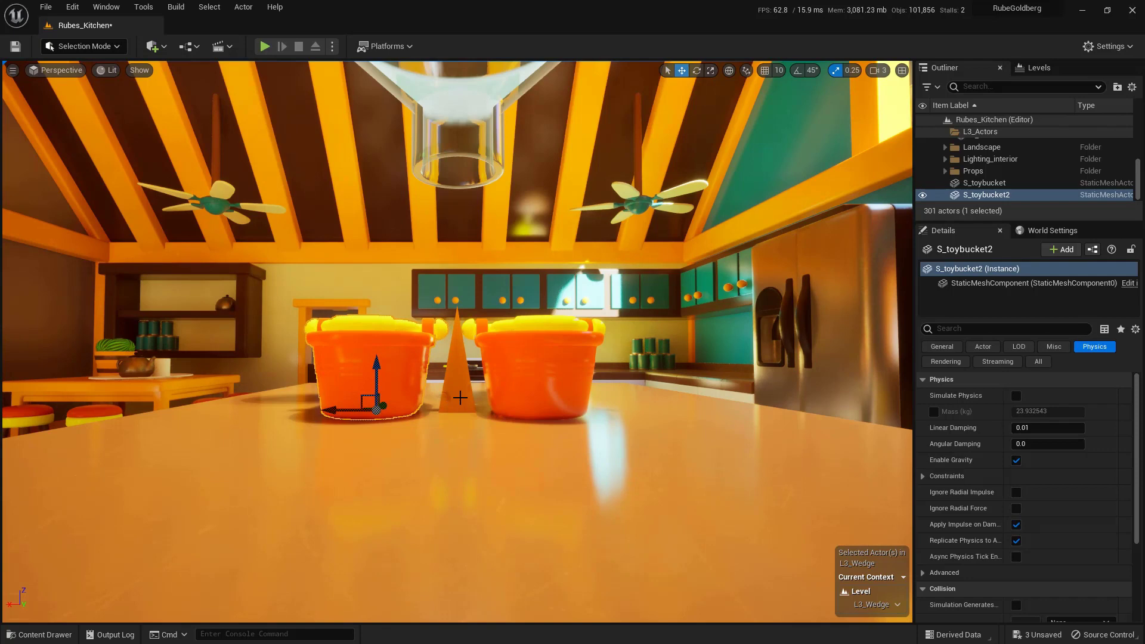
{"action": "left_click", "coordinate": [456, 365]}
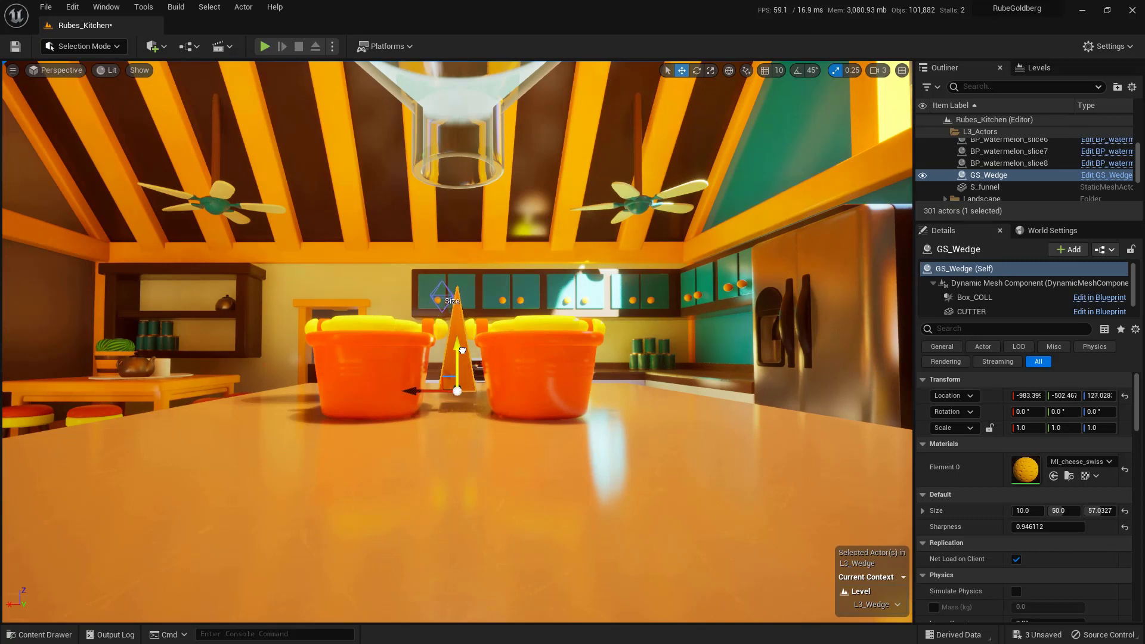
Step: Raise the wedge further on Z, reposition both S_toybucket actors, and Play to test
{"action": "left_click_drag", "start_coordinate": [456, 344], "coordinate": [456, 292]}
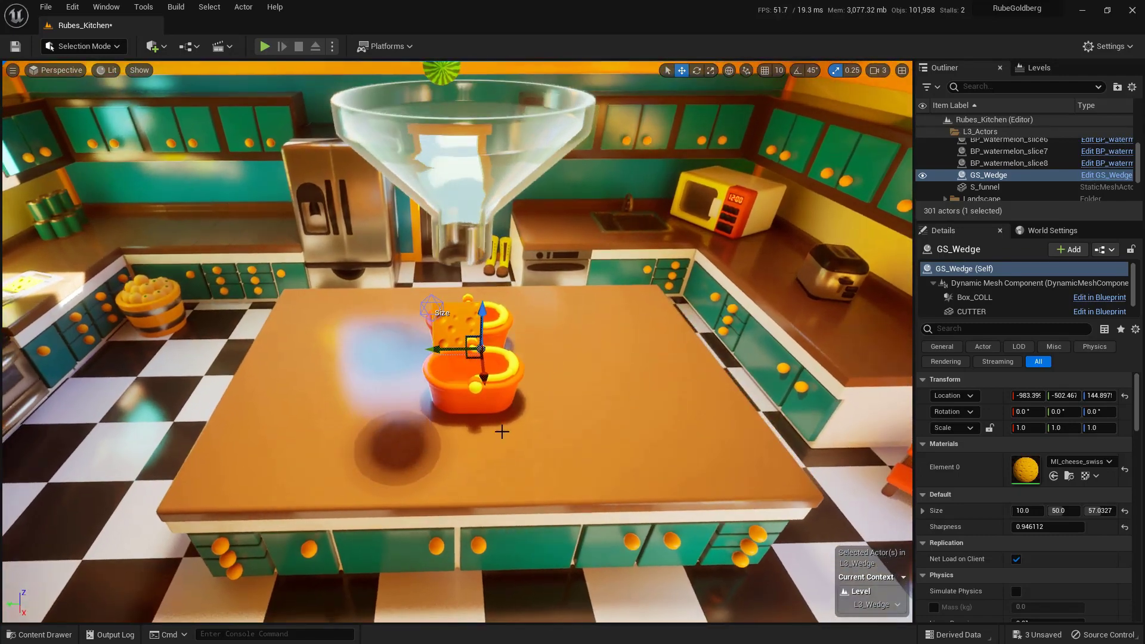
{"action": "left_click", "coordinate": [983, 183]}
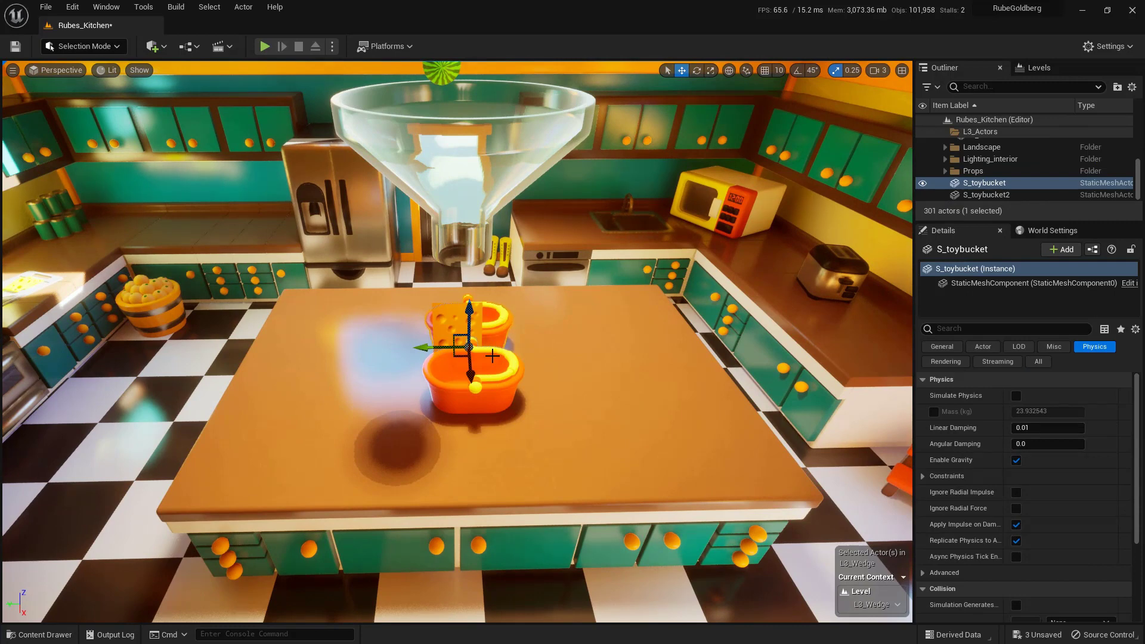
{"action": "left_click", "coordinate": [988, 195]}
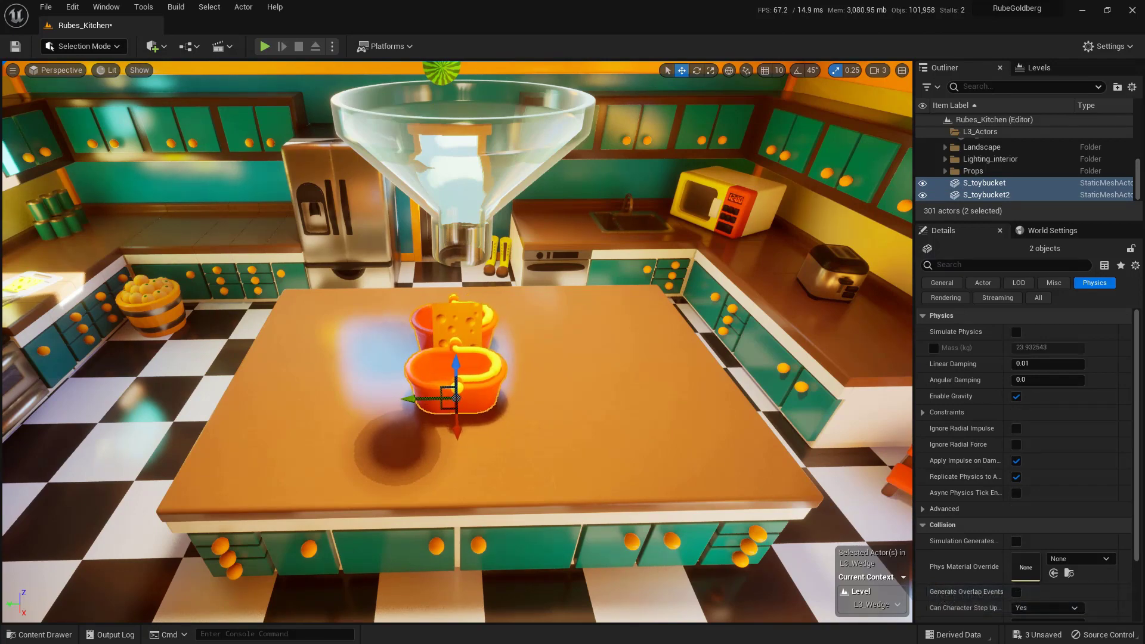
{"action": "mouse_move", "coordinate": [264, 46]}
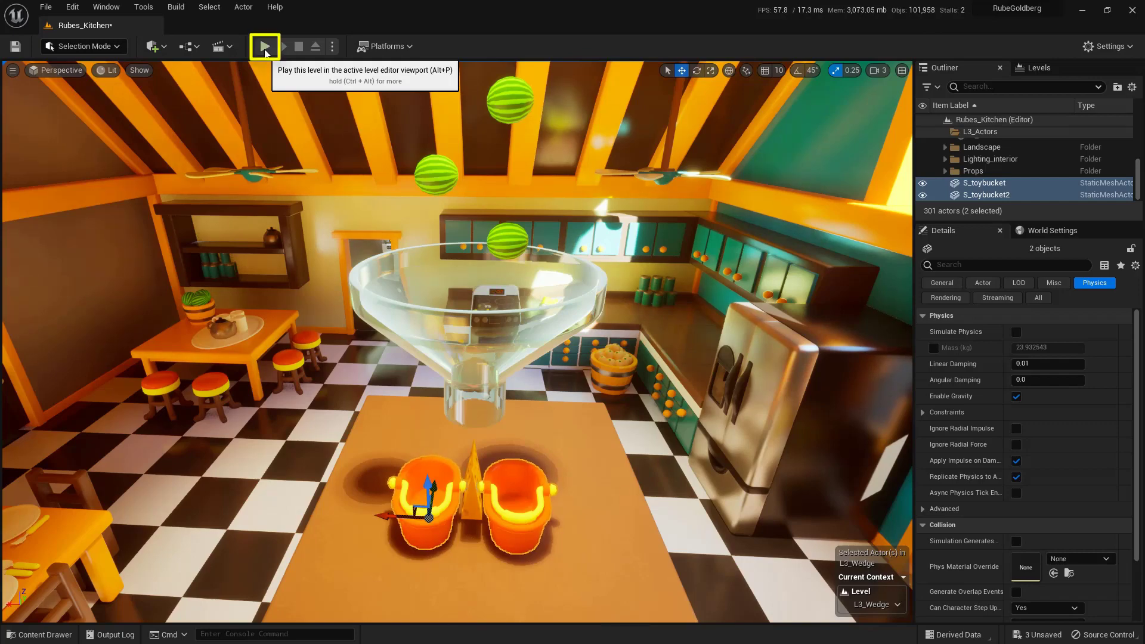
{"action": "left_click", "coordinate": [263, 46]}
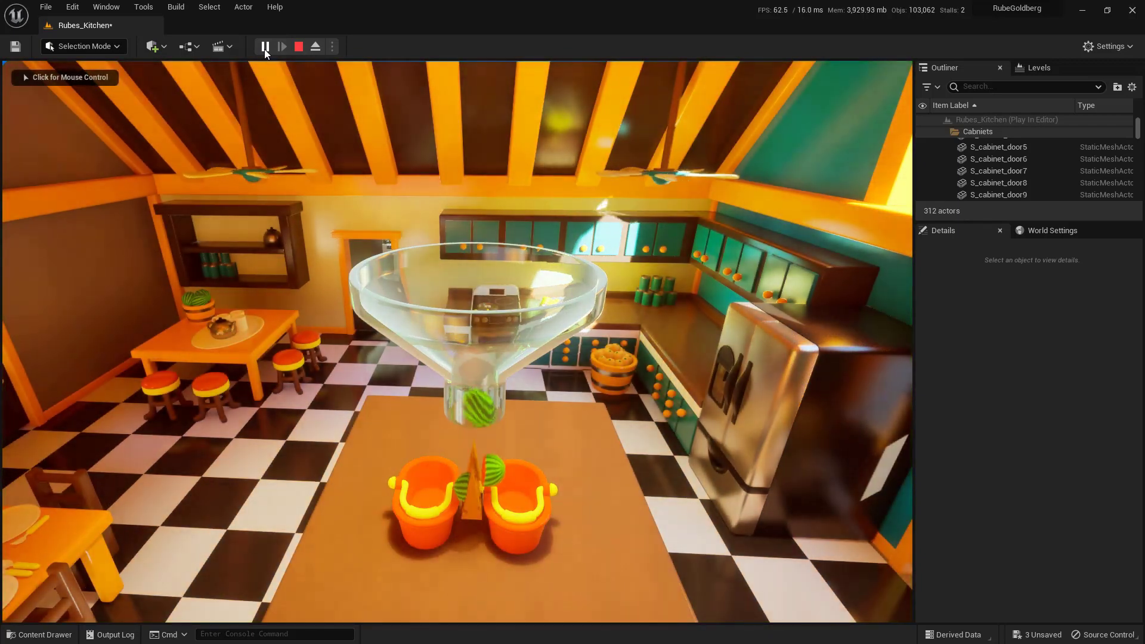